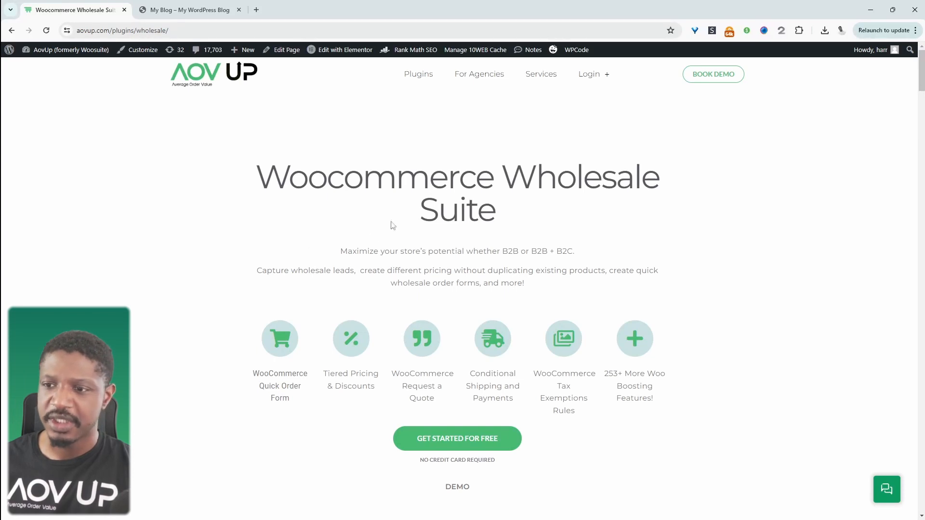
{"action": "mouse_move", "coordinate": [421, 338]}
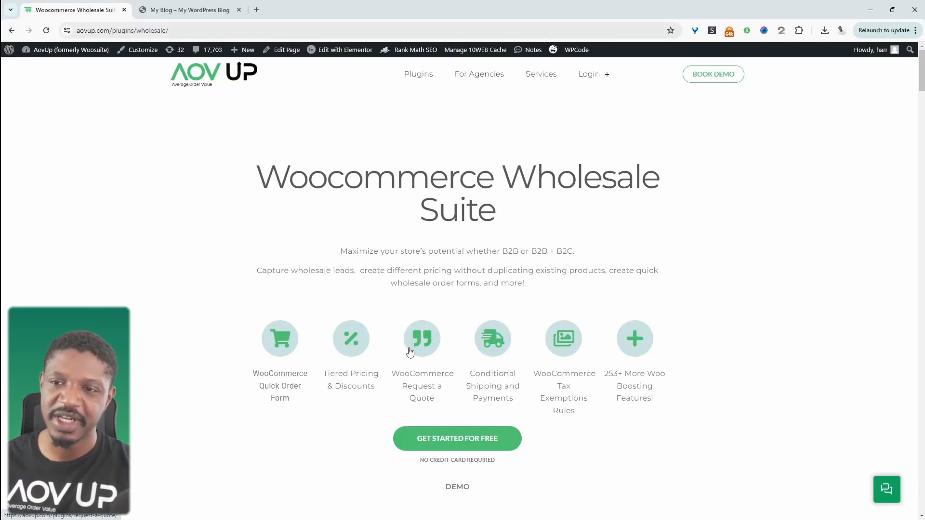
{"action": "mouse_move", "coordinate": [475, 241]}
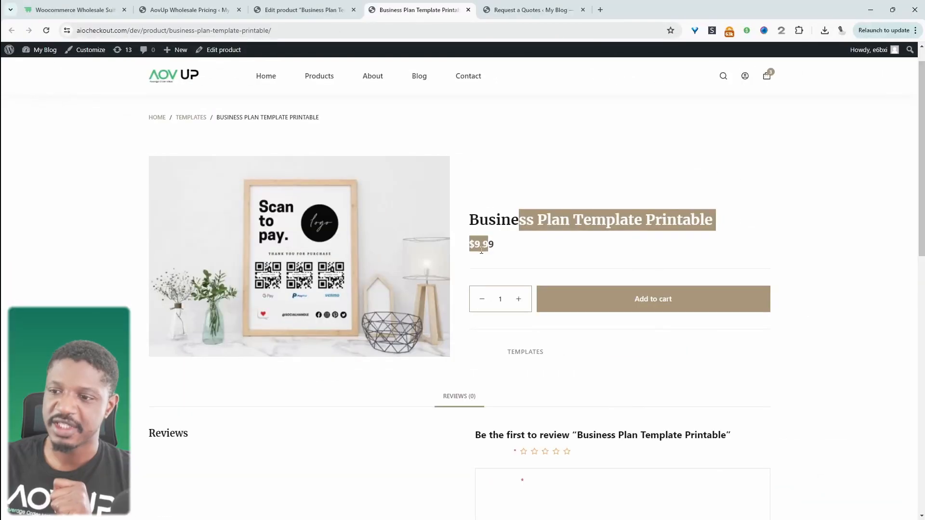
Step: Open AOVup Wholesale Pricing settings and switch on User Role Management
{"action": "left_click", "coordinate": [485, 261]}
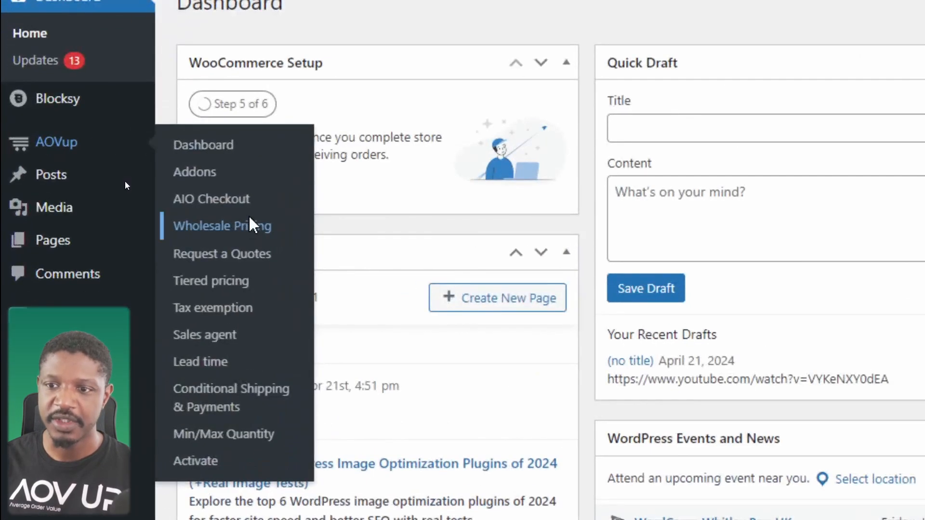
{"action": "left_click", "coordinate": [221, 226]}
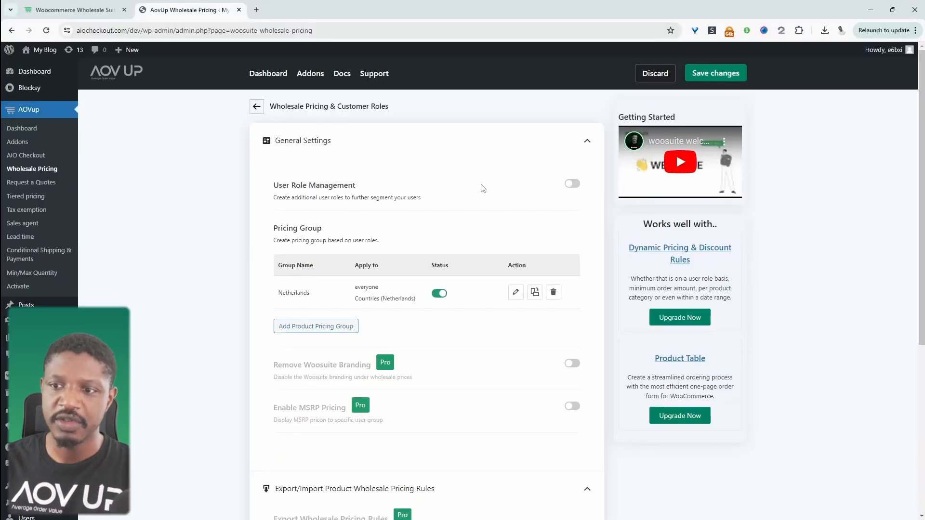
{"action": "left_click", "coordinate": [571, 184]}
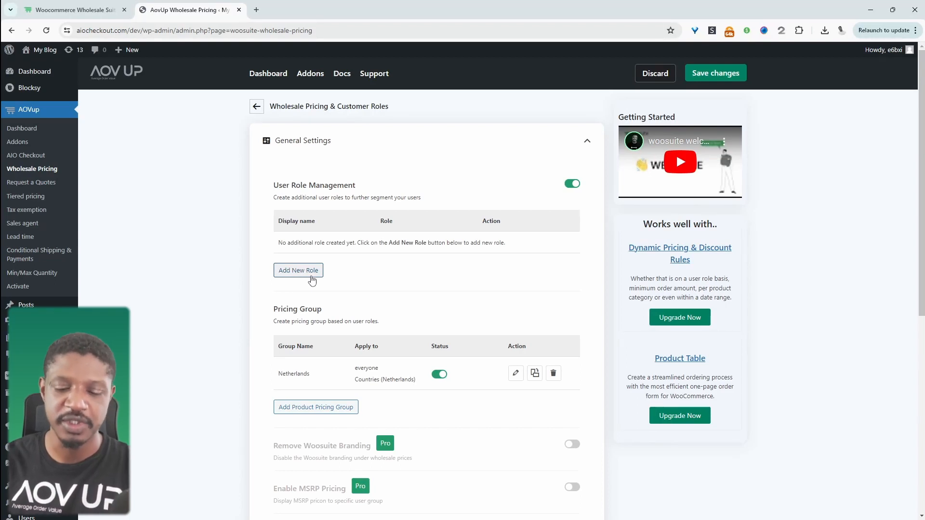
Step: Add role 'reseller' displayed as 'Reseller', copying capabilities from Customer
{"action": "left_click", "coordinate": [298, 271]}
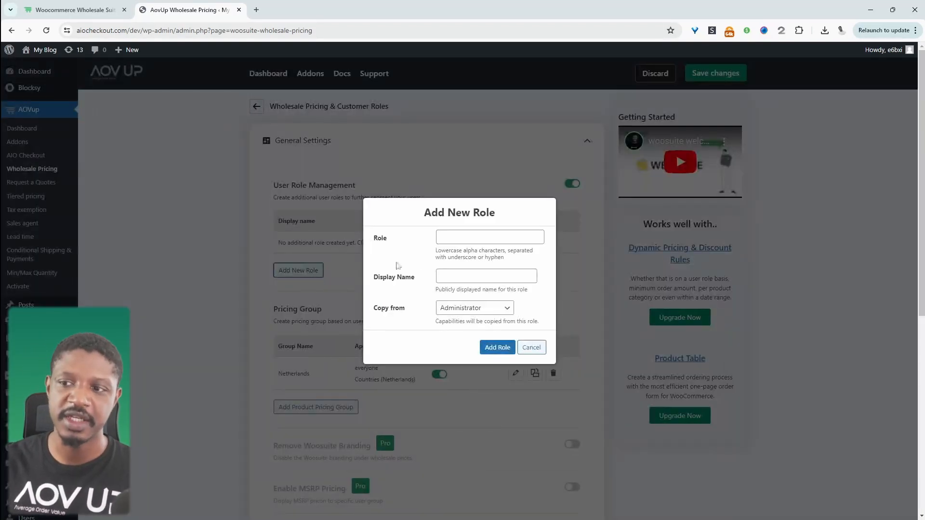
{"action": "left_click", "coordinate": [489, 236]}
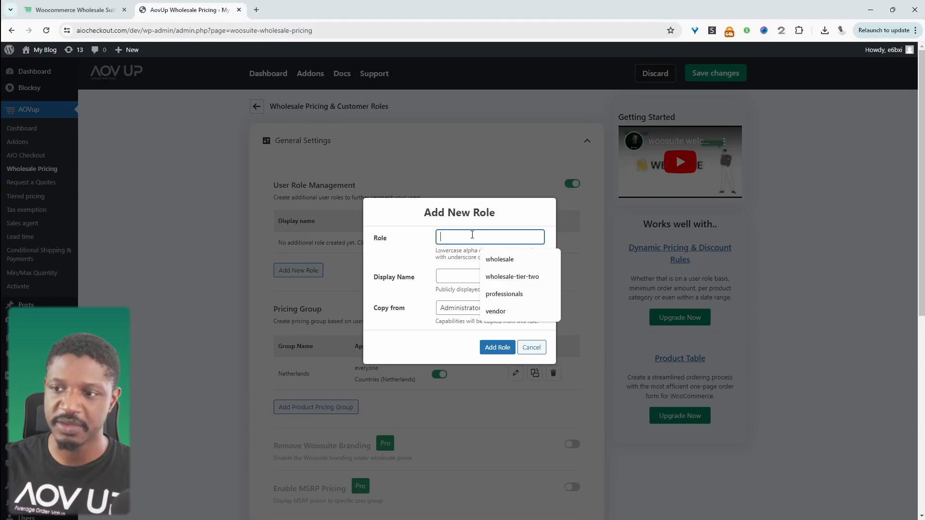
{"action": "type", "text": "reseller"}
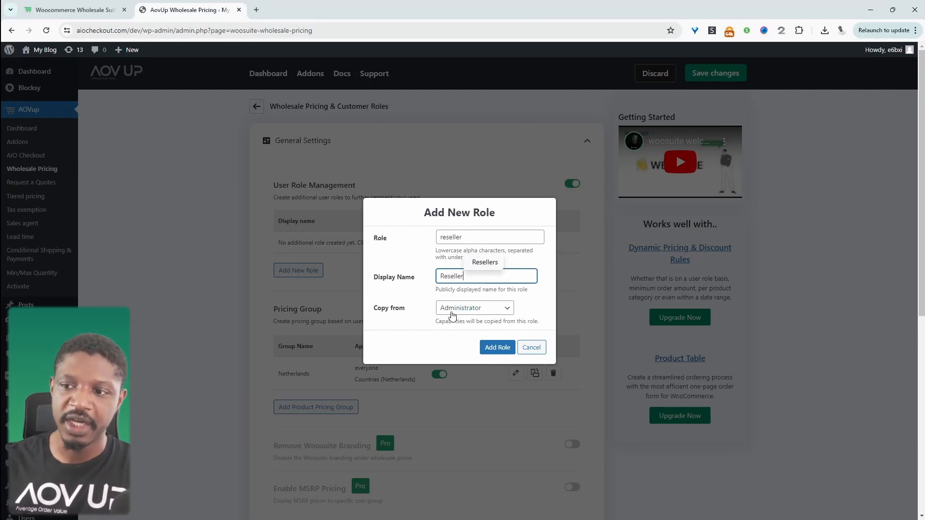
{"action": "left_click", "coordinate": [474, 307]}
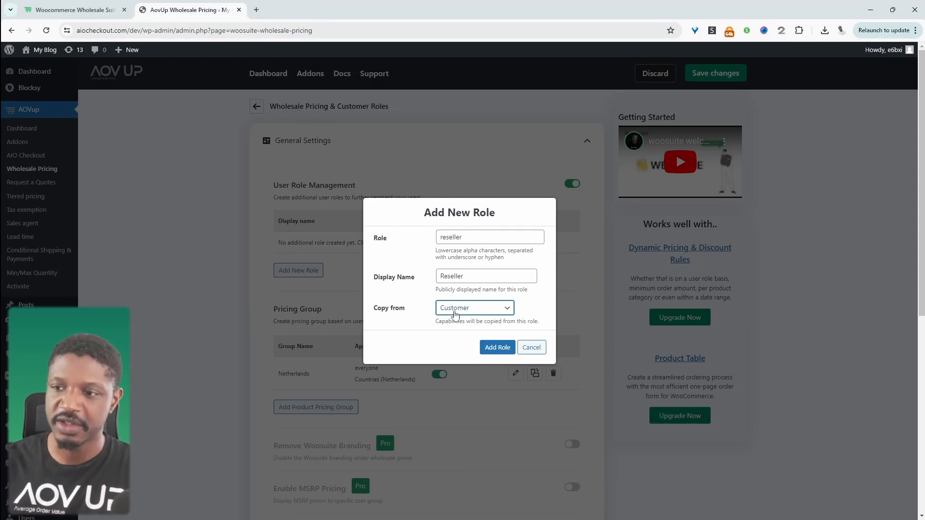
{"action": "left_click", "coordinate": [497, 347]}
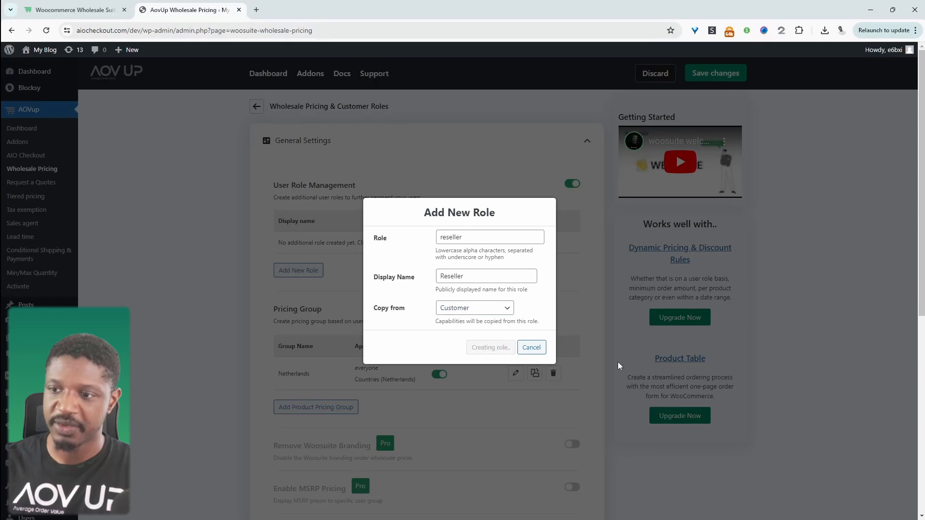
{"action": "left_click", "coordinate": [490, 346]}
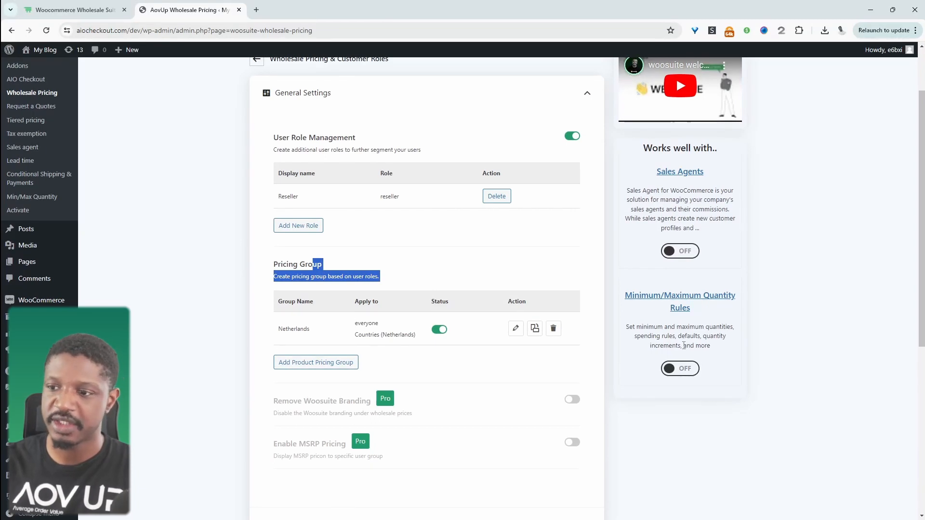
Step: Delete and confirm removal of the Netherlands pricing group, then start a new group
{"action": "left_click", "coordinate": [553, 328]}
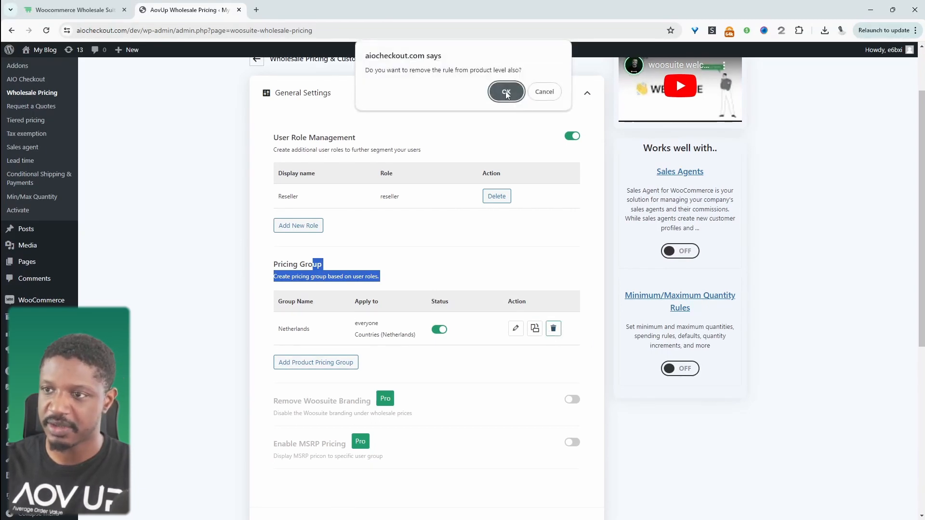
{"action": "left_click", "coordinate": [505, 91]}
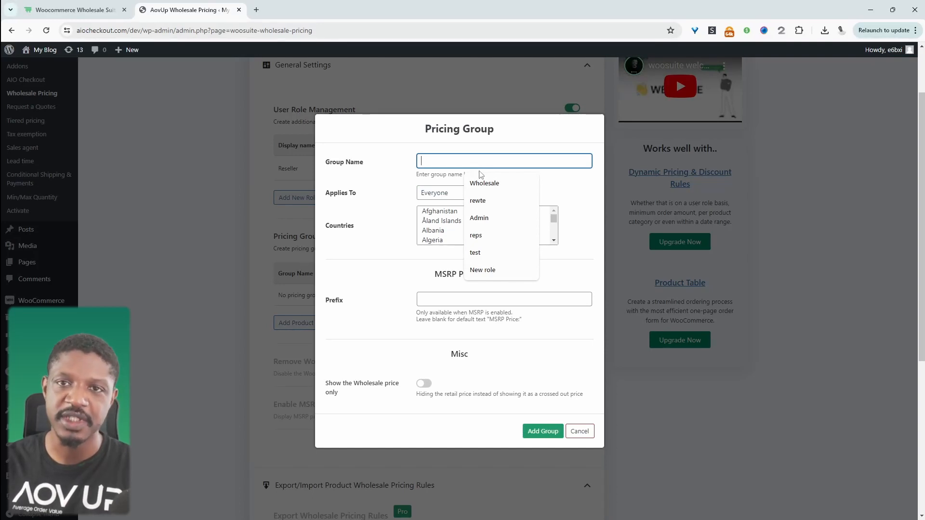
{"action": "left_click", "coordinate": [485, 183]}
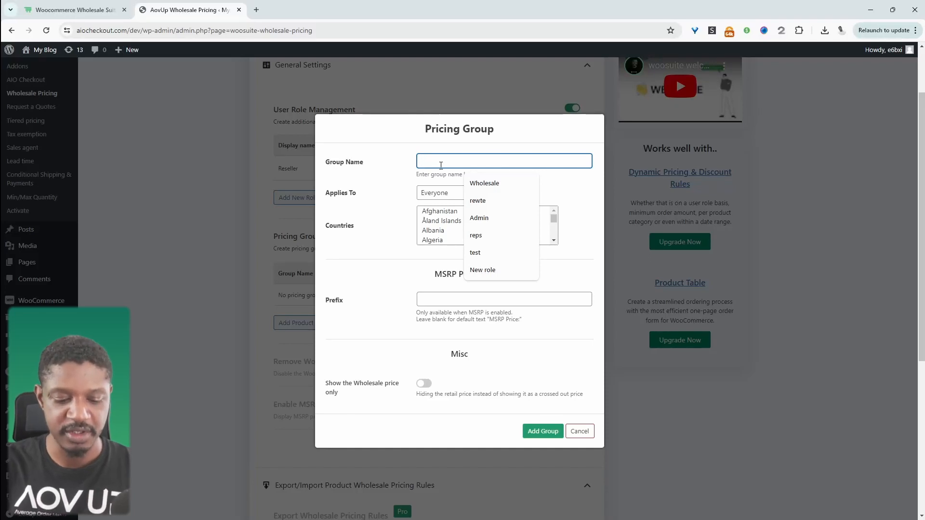
Step: Name the group B2B, apply it to Specific Roles, and pick Wholesale Customer
{"action": "type", "text": "B2B"}
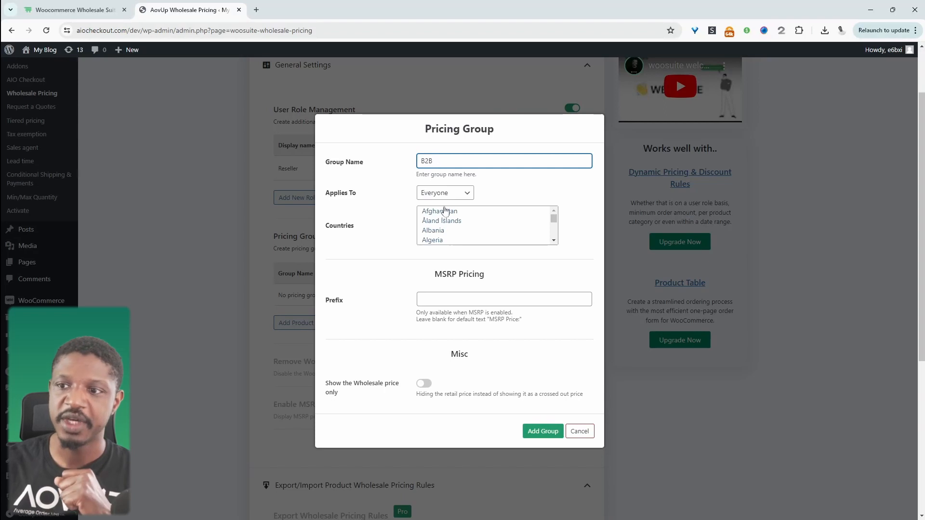
{"action": "left_click", "coordinate": [444, 192]}
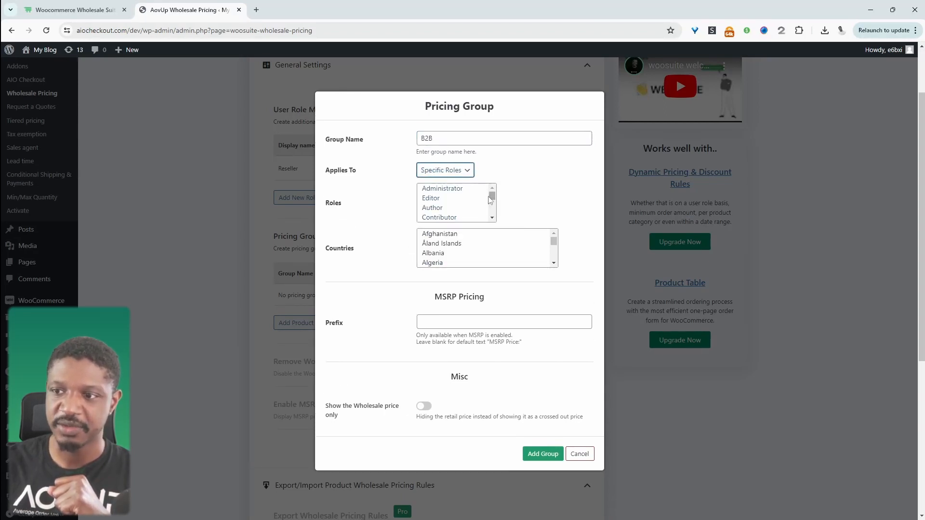
{"action": "left_click", "coordinate": [452, 198]}
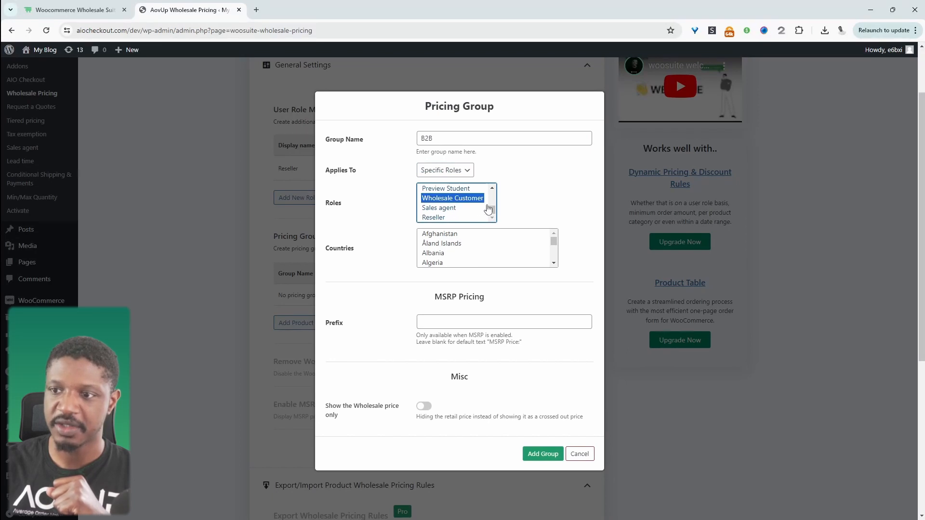
{"action": "mouse_move", "coordinate": [453, 220]}
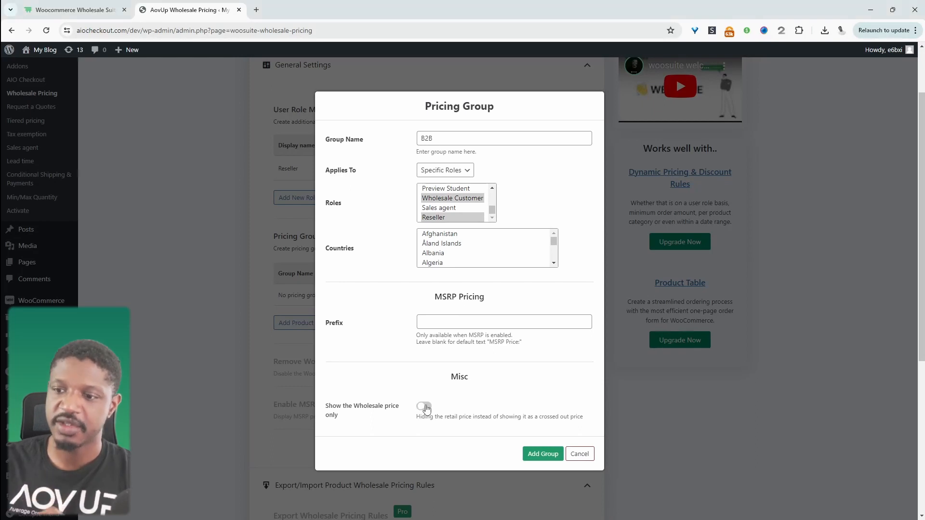
Step: Enable 'Show the Wholesale price only' for B2B and add the group
{"action": "left_click", "coordinate": [424, 407]}
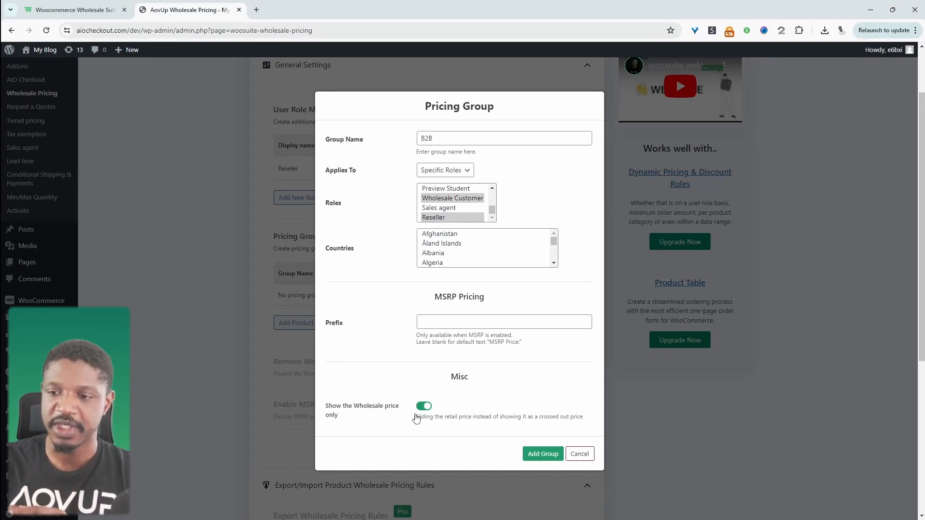
{"action": "left_click", "coordinate": [423, 406]}
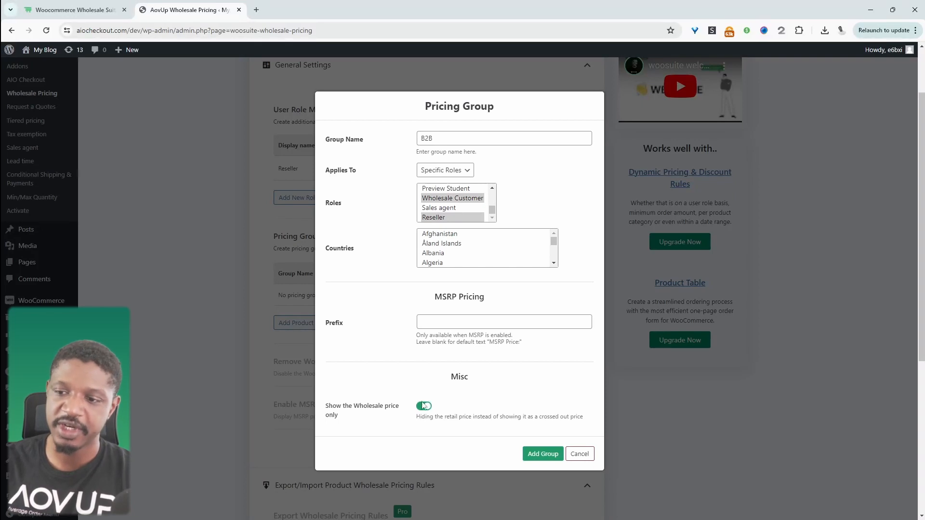
{"action": "left_click", "coordinate": [423, 406]}
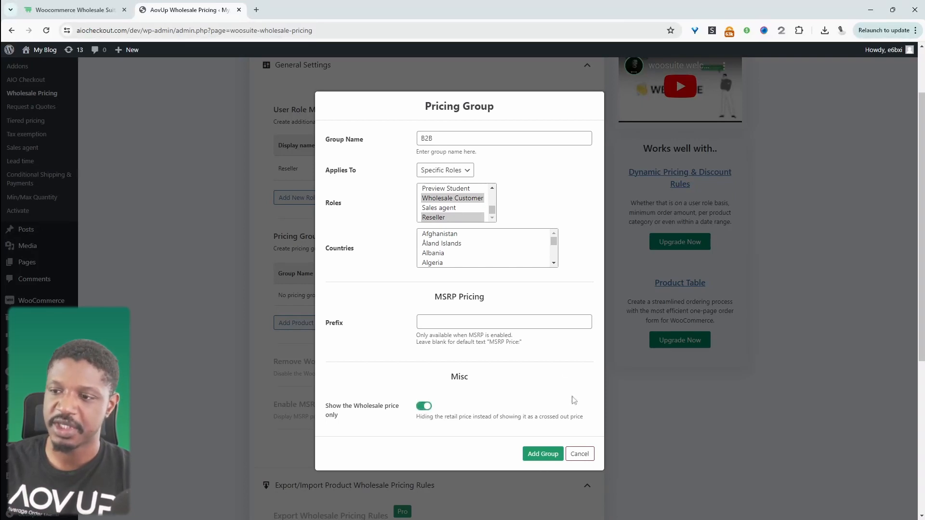
{"action": "left_click", "coordinate": [541, 454]}
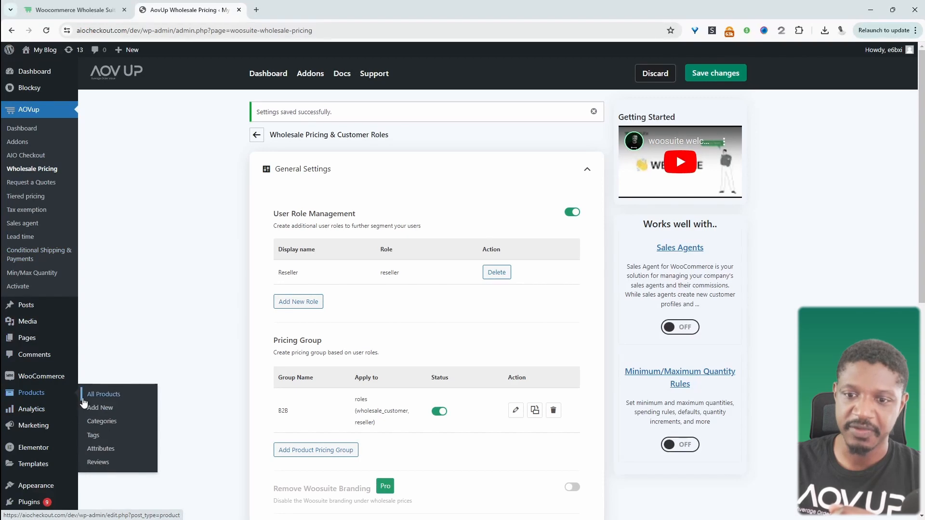
Step: Edit Business Plan Template Printable and enter a Wholesale Price of 5
{"action": "left_click", "coordinate": [103, 394]}
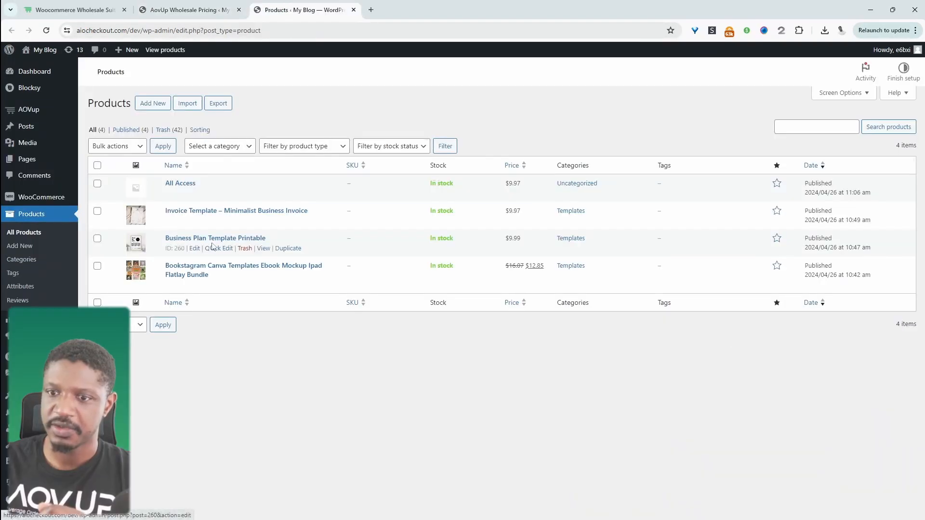
{"action": "left_click", "coordinate": [215, 237]}
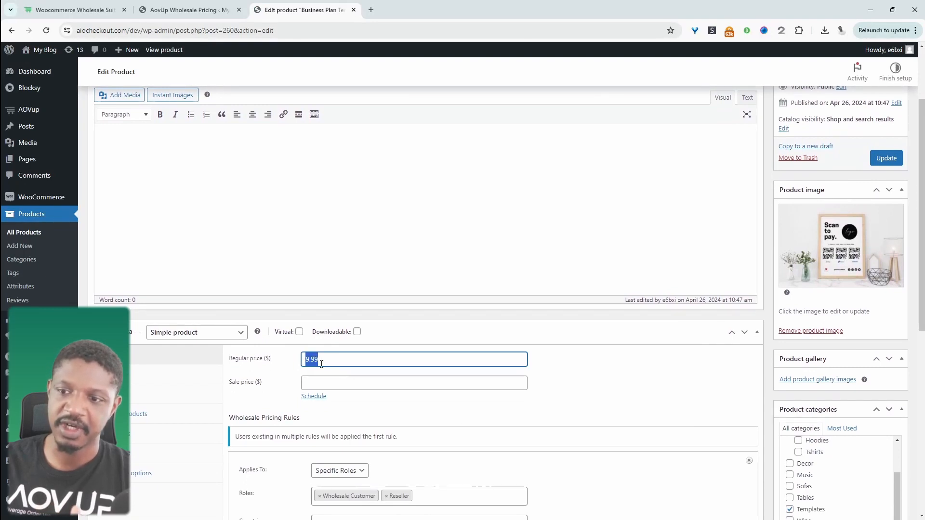
{"action": "scroll", "scroll_direction": "down", "scroll_amount": 3}
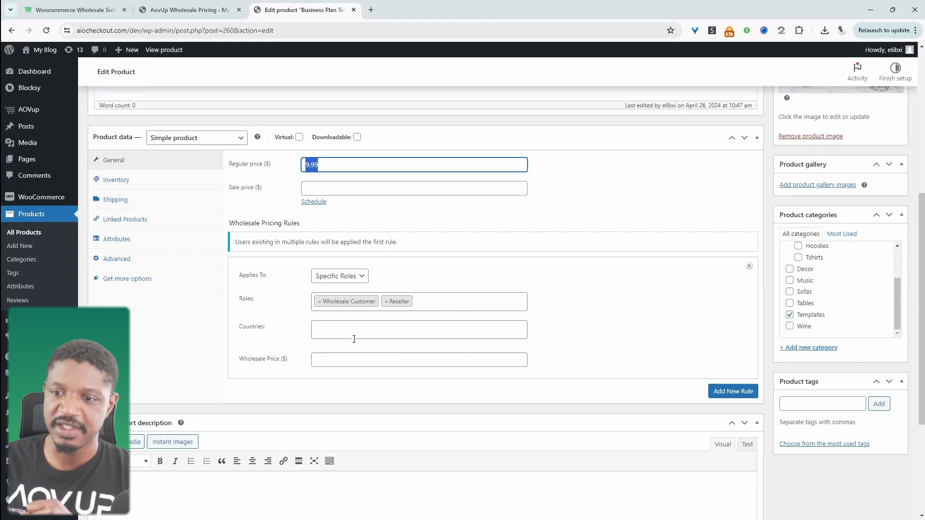
{"action": "left_click", "coordinate": [418, 360]}
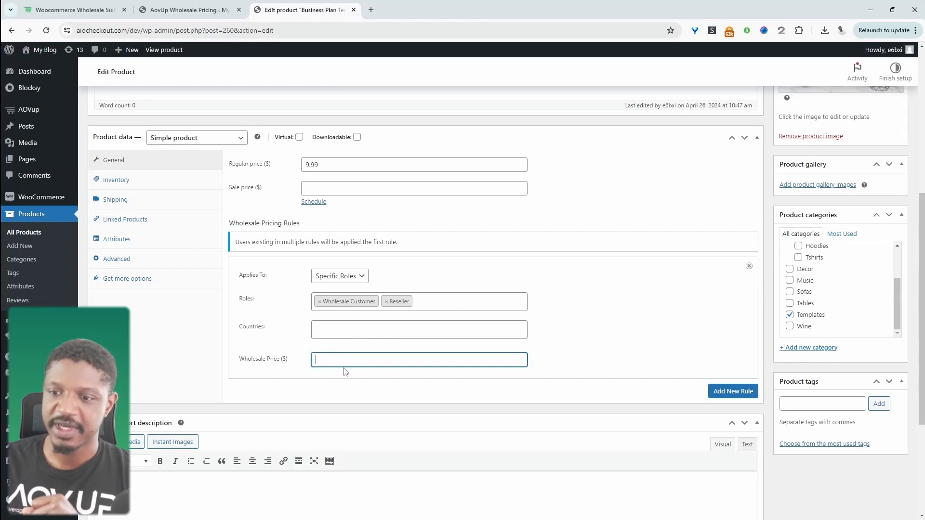
{"action": "type", "text": "5"}
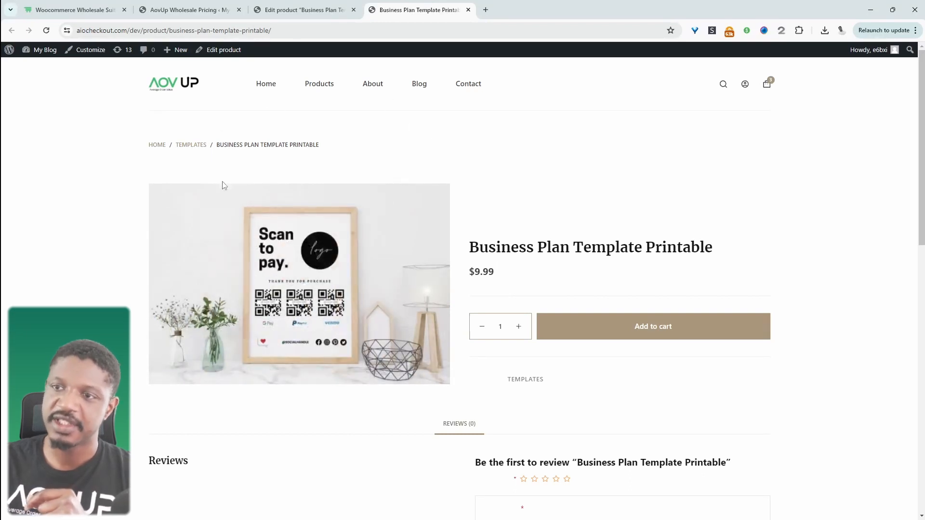
Step: Open the customer account's edit page from the All Users list
{"action": "left_click", "coordinate": [300, 10]}
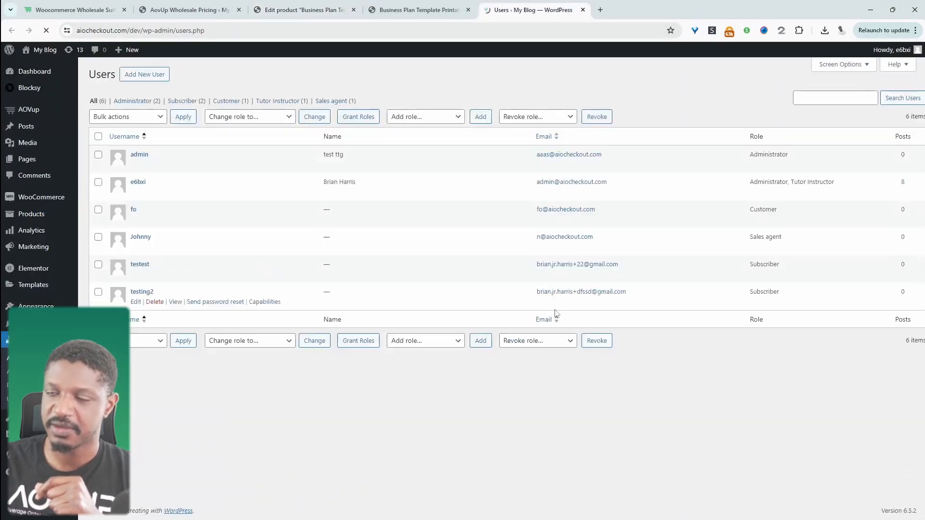
{"action": "left_click", "coordinate": [136, 219]}
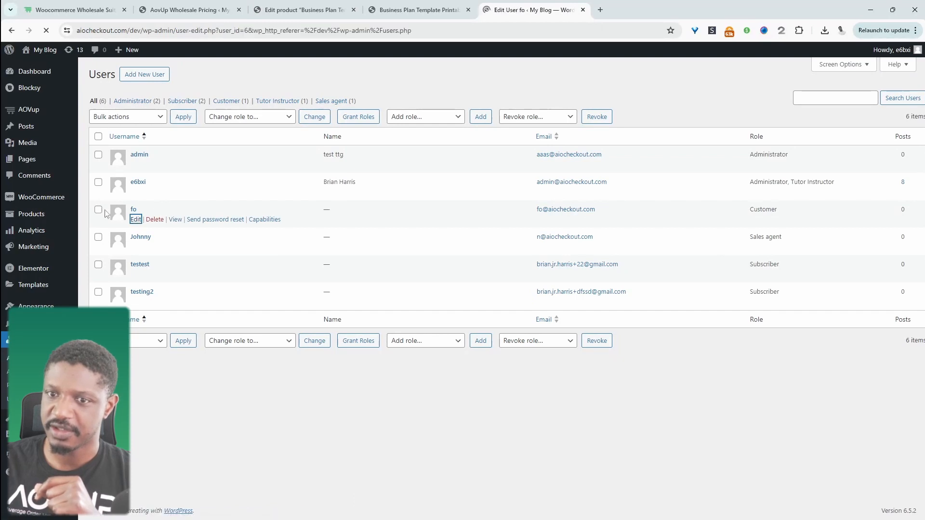
{"action": "left_click", "coordinate": [136, 219]}
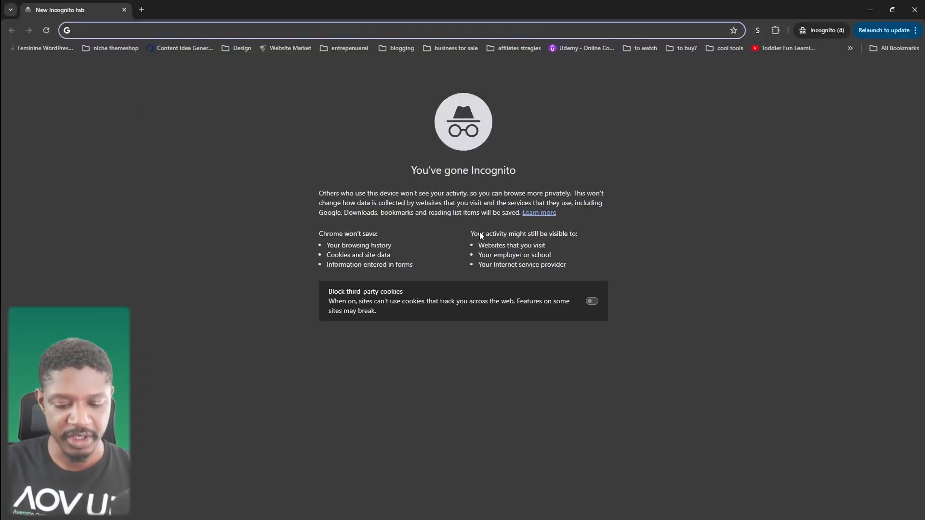
Step: Load aiocheckout.com/dev/product/business-plan-template-printable/ in the private window
{"action": "type", "text": "aiocheckout.com/dev/product/business-plan-template-printable/"}
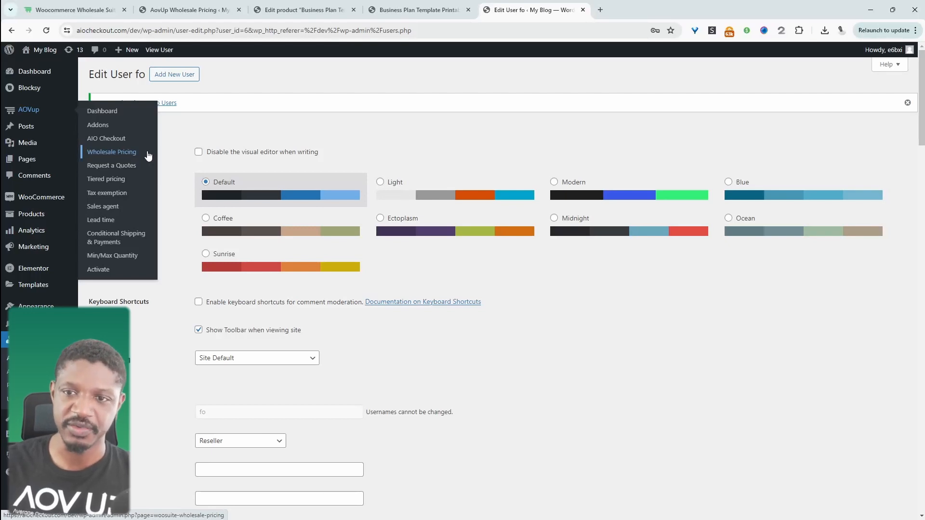
Step: Open AOVup's Request a Quotes page from the admin sidebar
{"action": "left_click", "coordinate": [111, 165]}
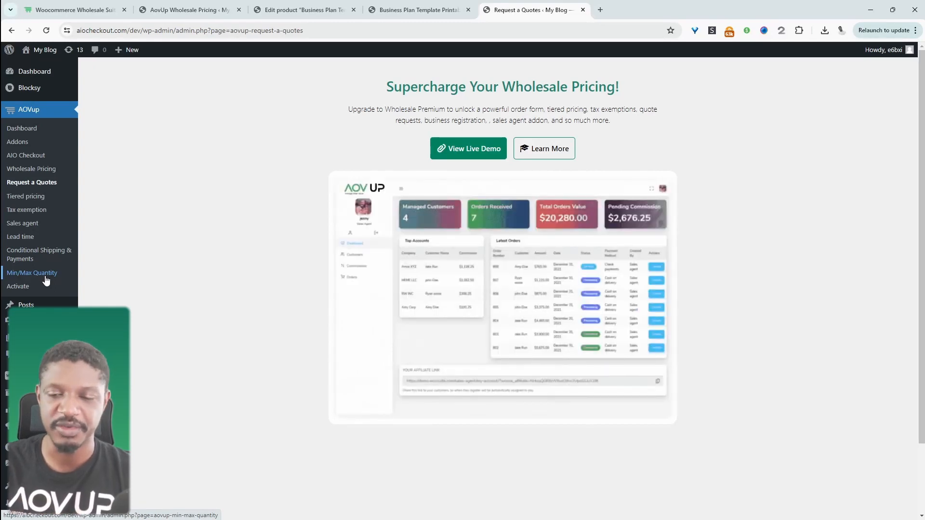
{"action": "mouse_move", "coordinate": [39, 254]}
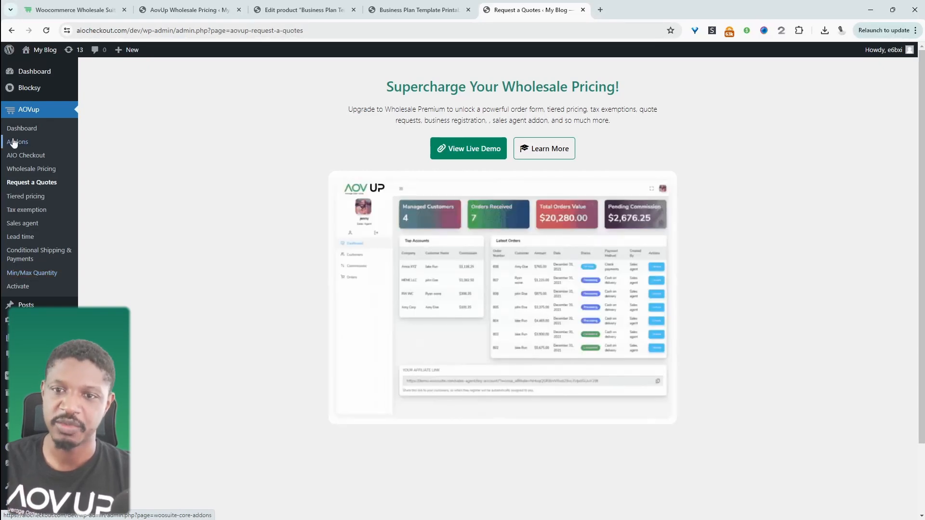
Step: Switch to the 'Woocommerce Wholesale Suite' browser tab
{"action": "left_click", "coordinate": [71, 10]}
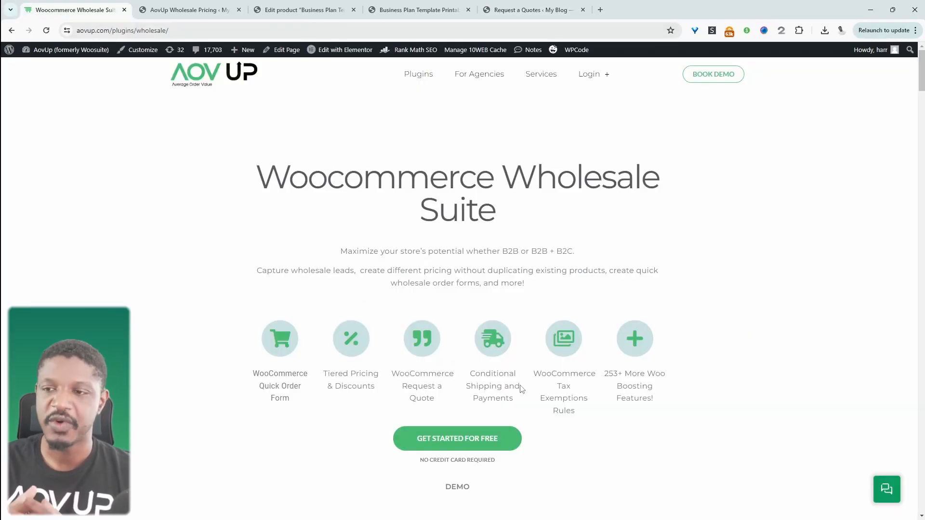